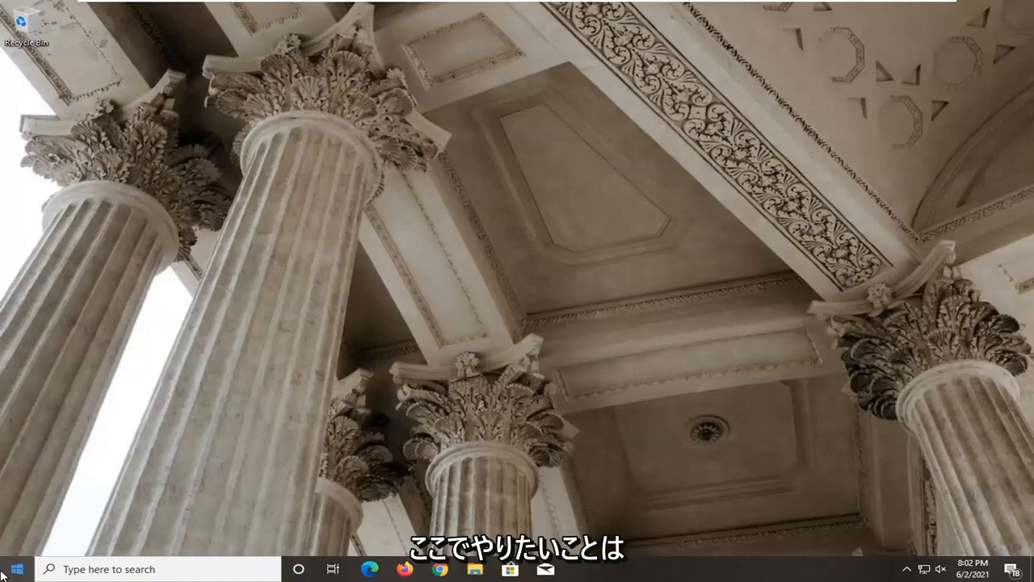
Step: Search 'devic' in the taskbar and launch Device Manager
text(devic)
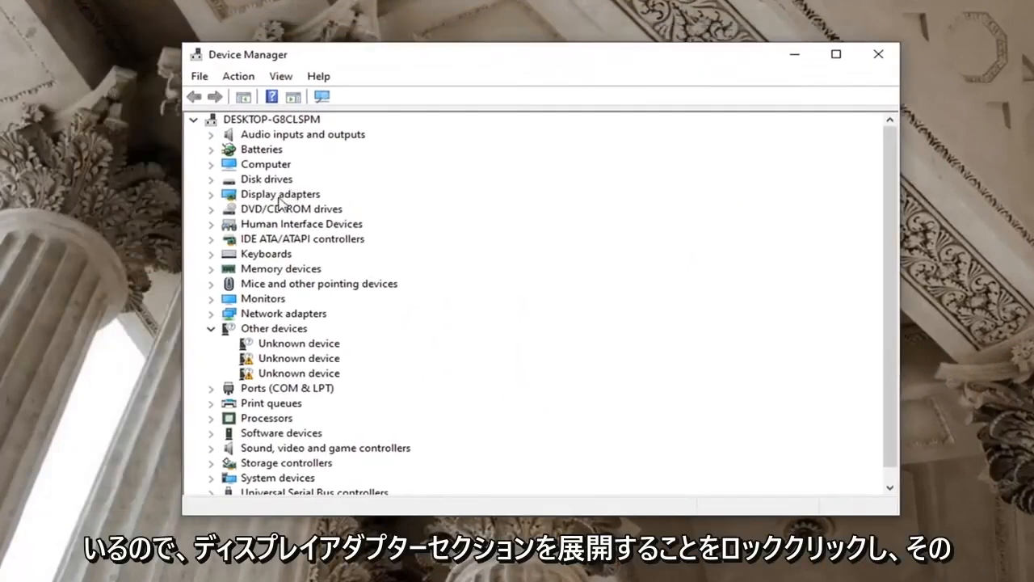
Step: Expand Display adapters and open the VMware SVGA 3D context menu
click(210, 194)
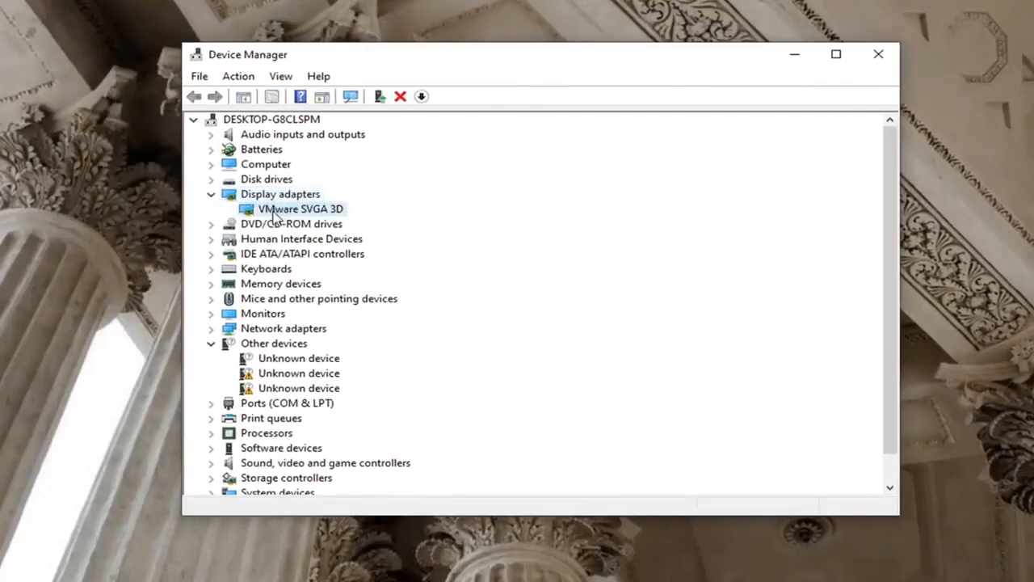
right_click(299, 208)
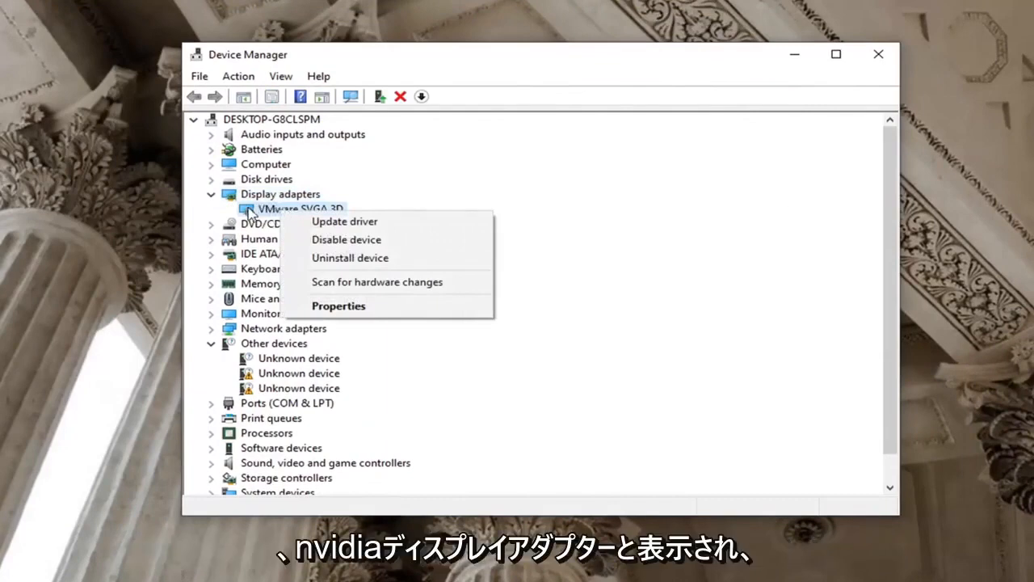
mouse_move(344, 221)
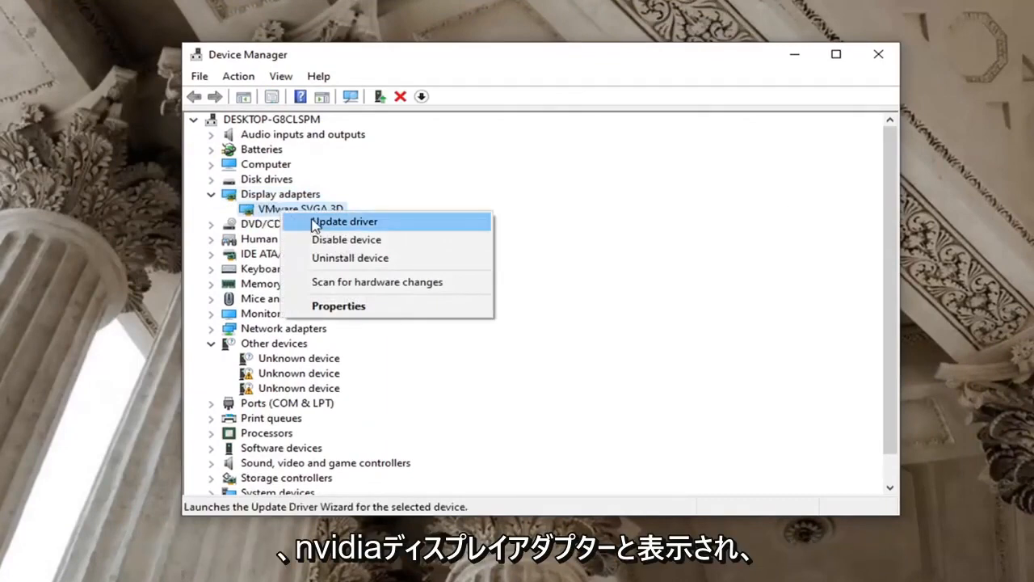
Step: Start a driver update, browsing the computer to pick from available drivers
click(344, 221)
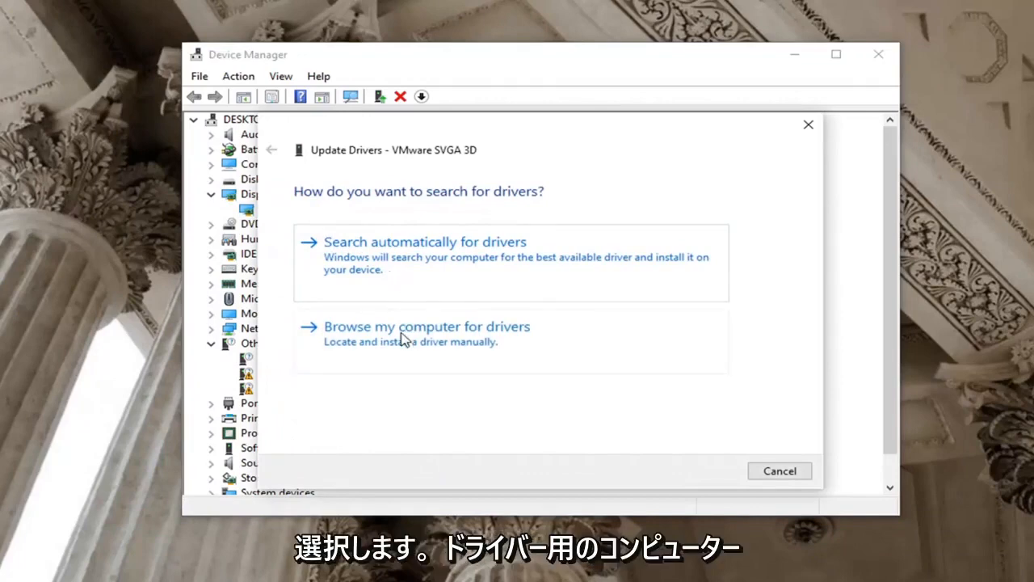
click(426, 326)
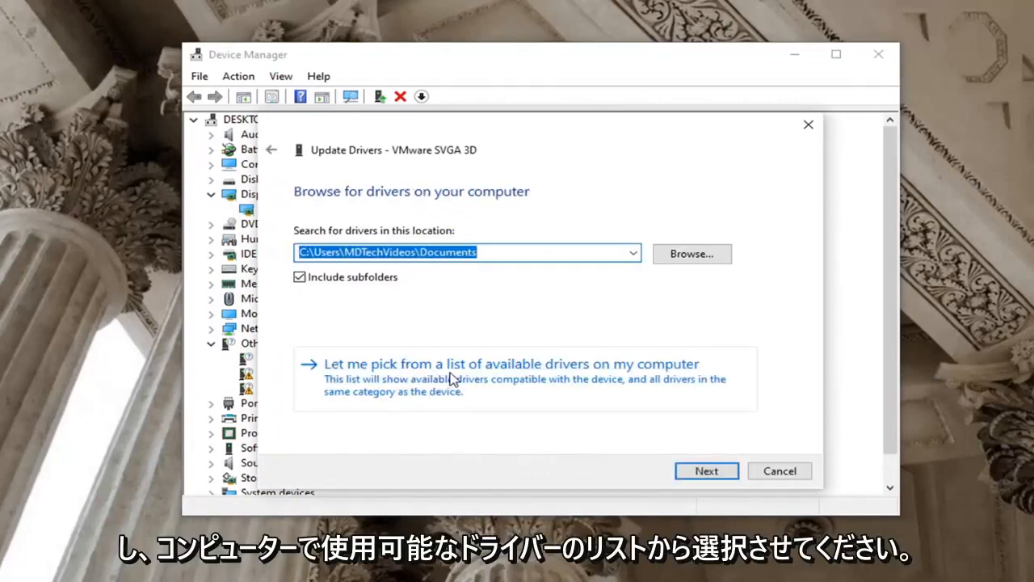
click(511, 363)
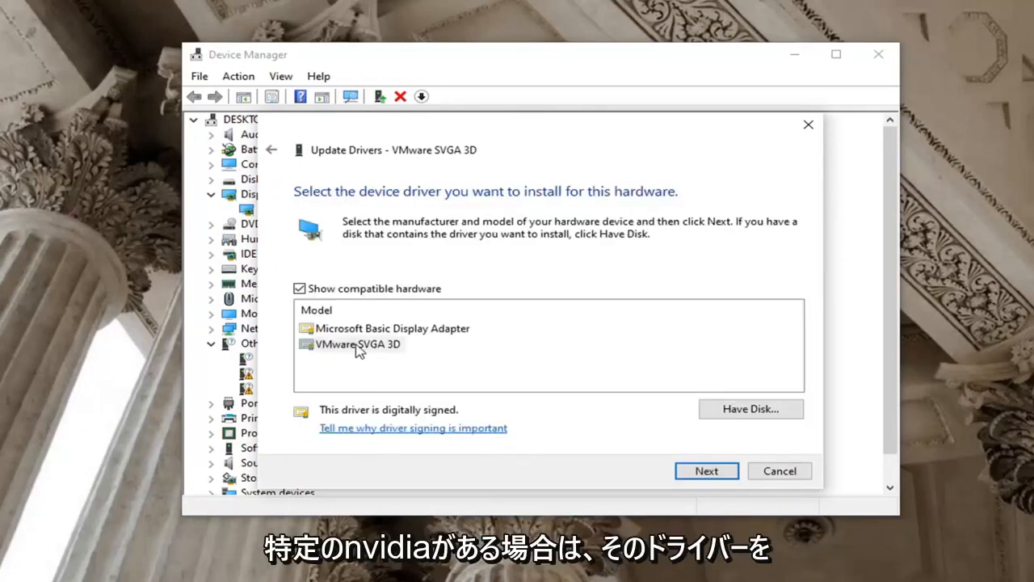
Step: Install the VMware SVGA 3D driver from the list and close the wizard
click(357, 344)
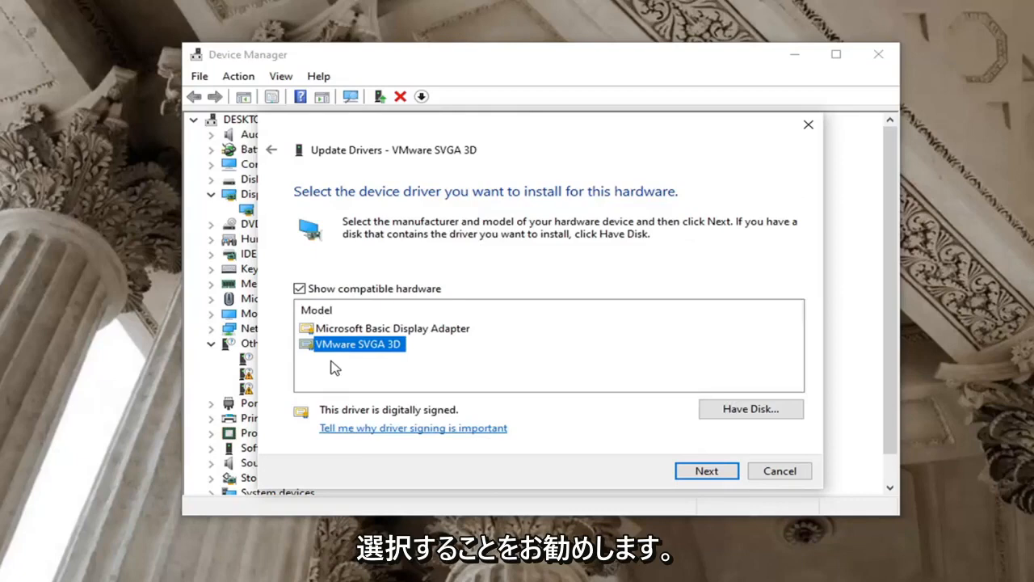
mouse_move(600, 389)
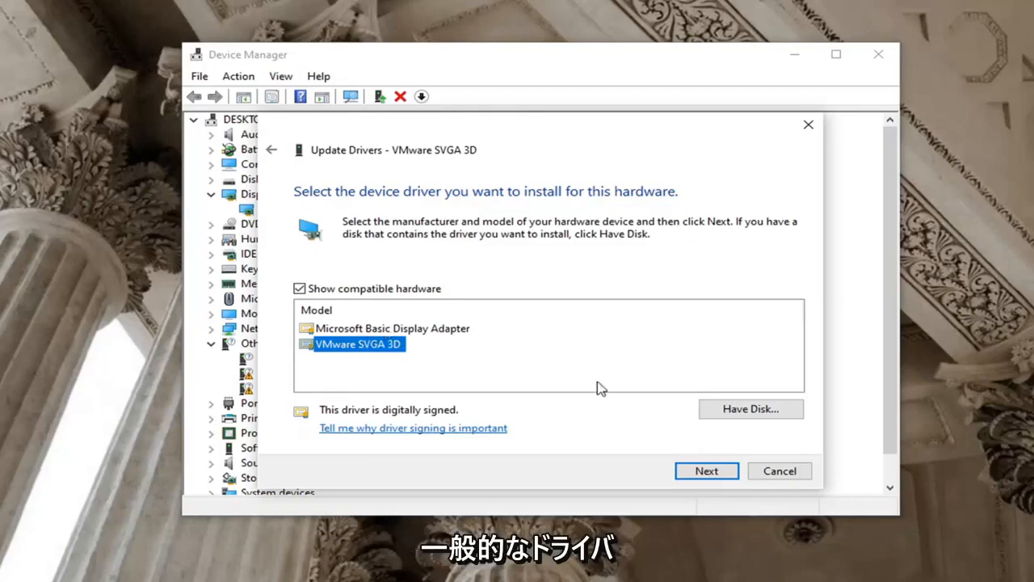
click(705, 471)
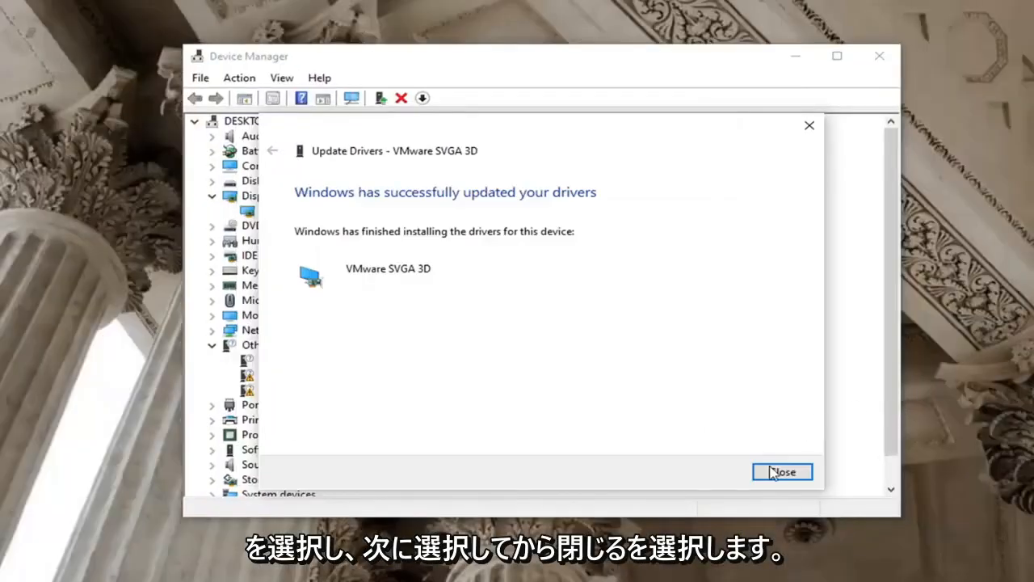
click(781, 471)
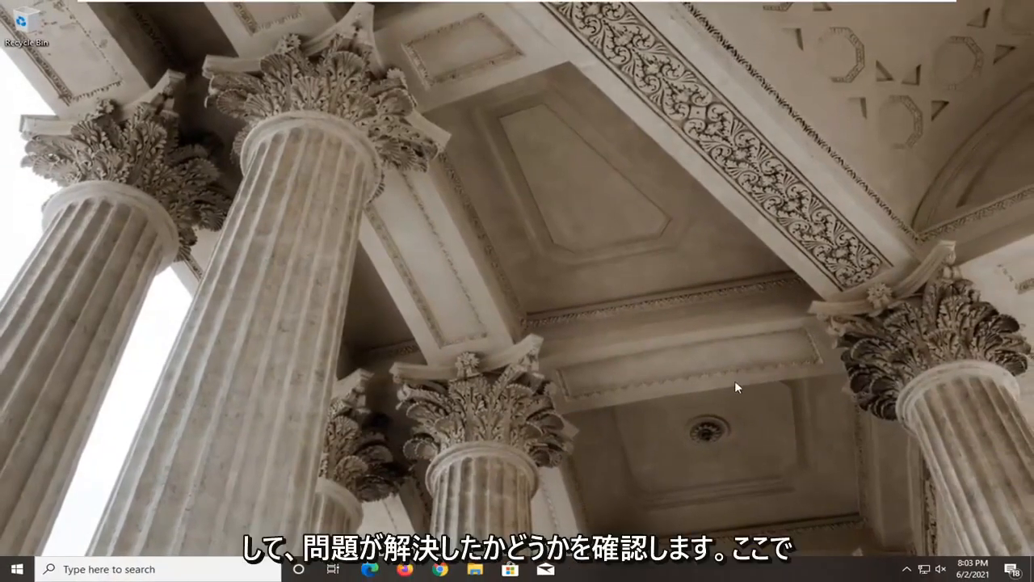
mouse_move(473, 516)
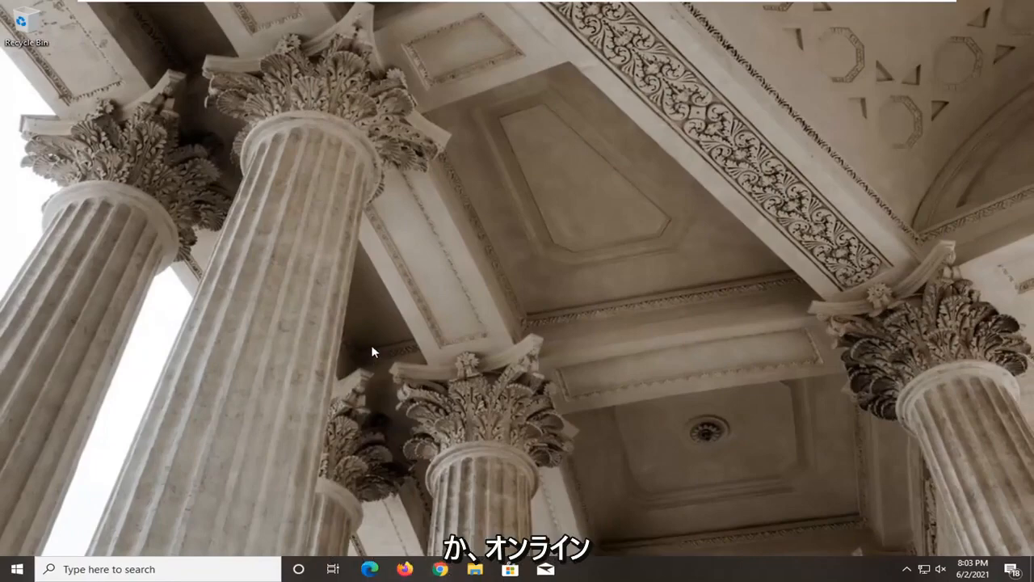
Step: Launch Google Chrome from the taskbar
click(439, 569)
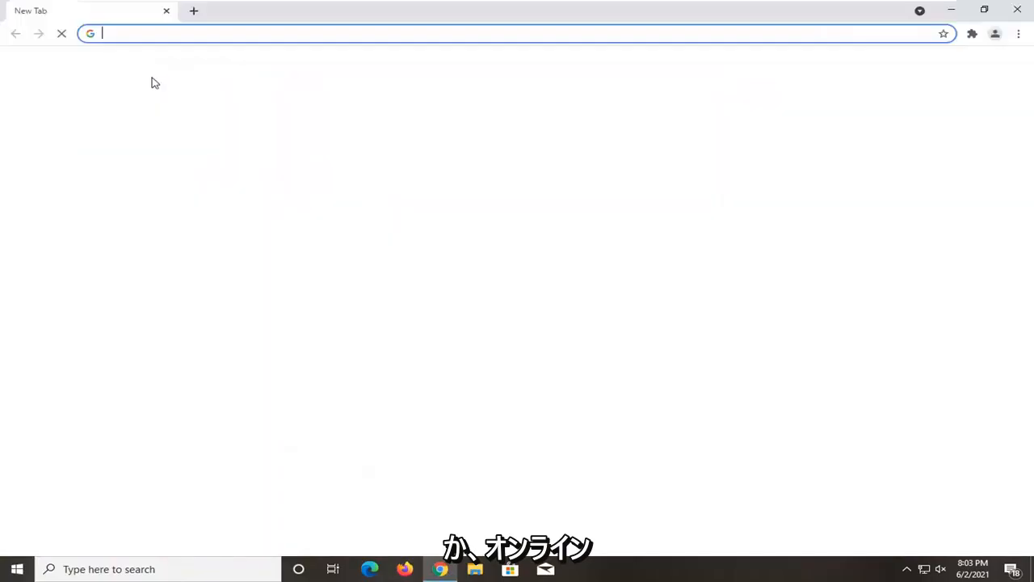
Step: Open Google and search 'nvidia automatic driver detection tool'
text(google.com)
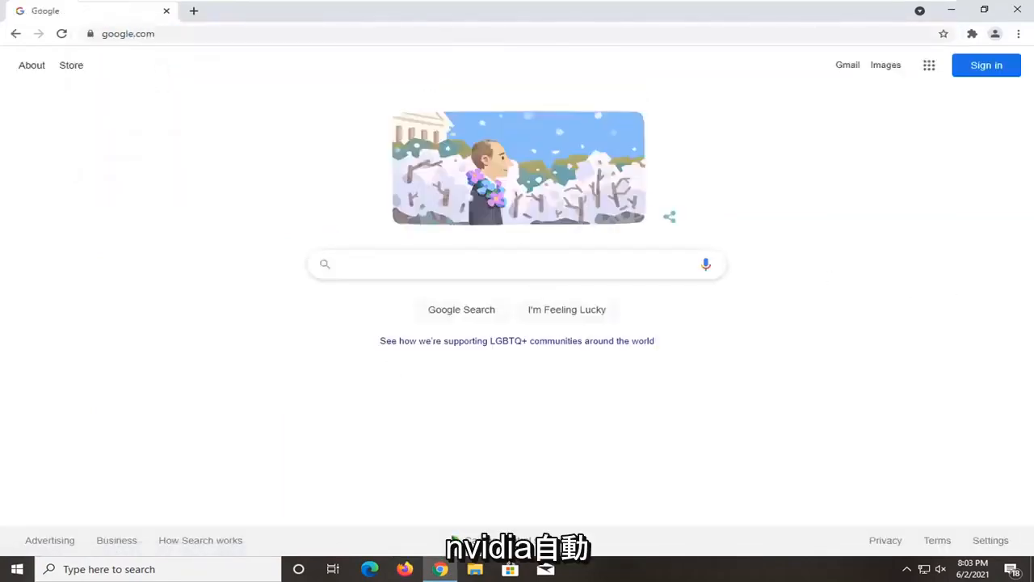
text(nvidia auto)
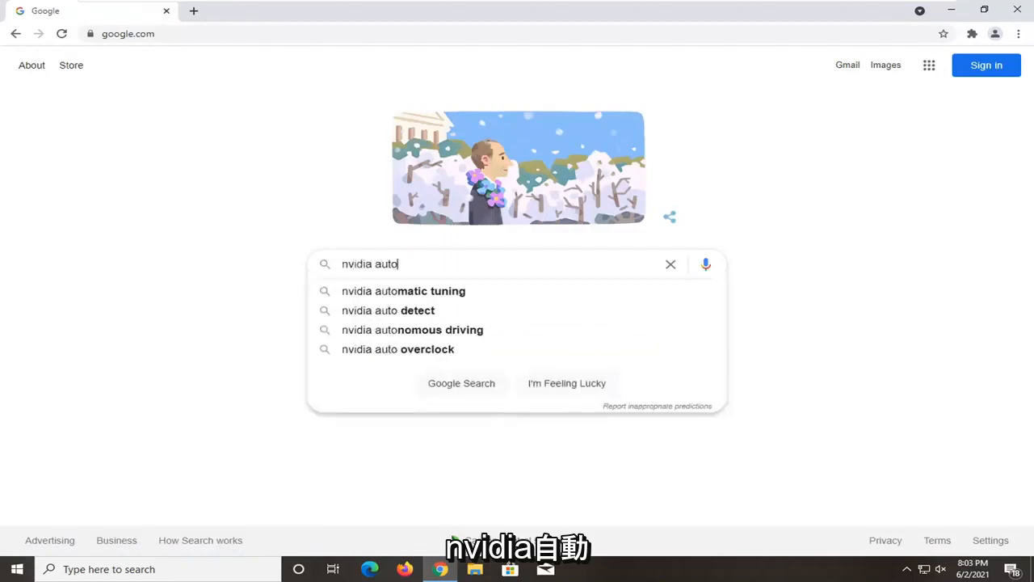
text(matic driver d)
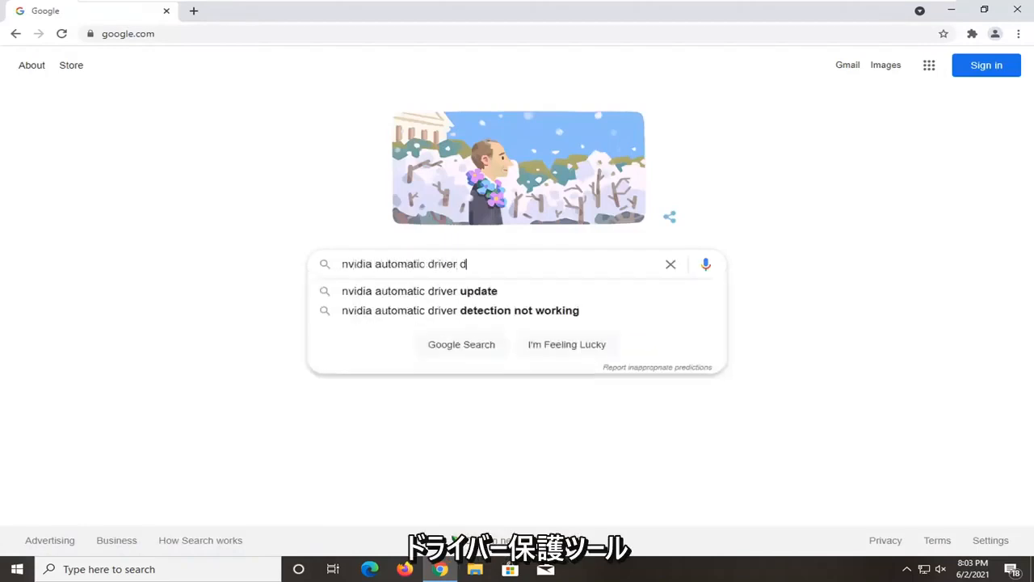
text(etection tool)
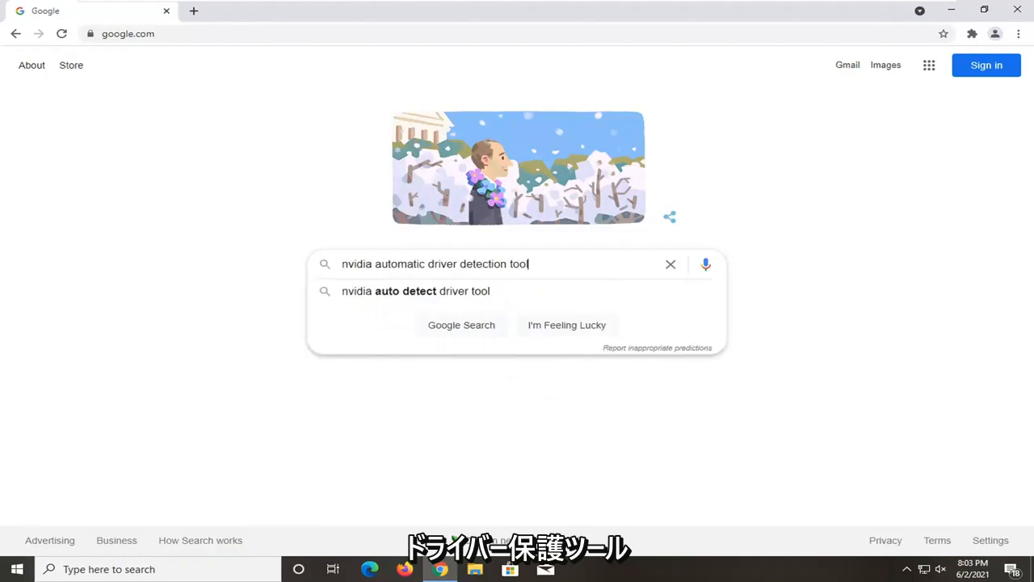
click(461, 325)
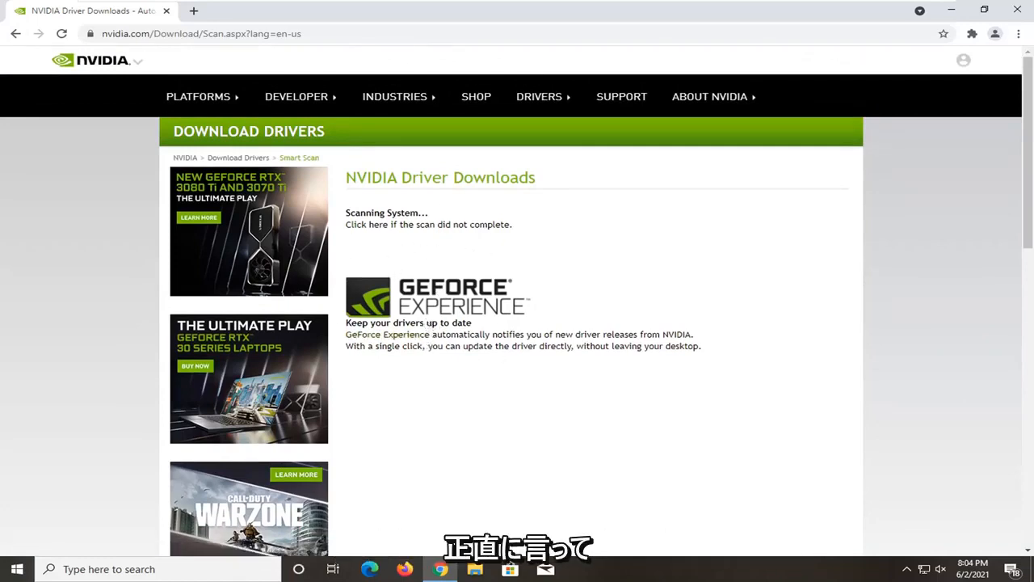
mouse_move(407, 234)
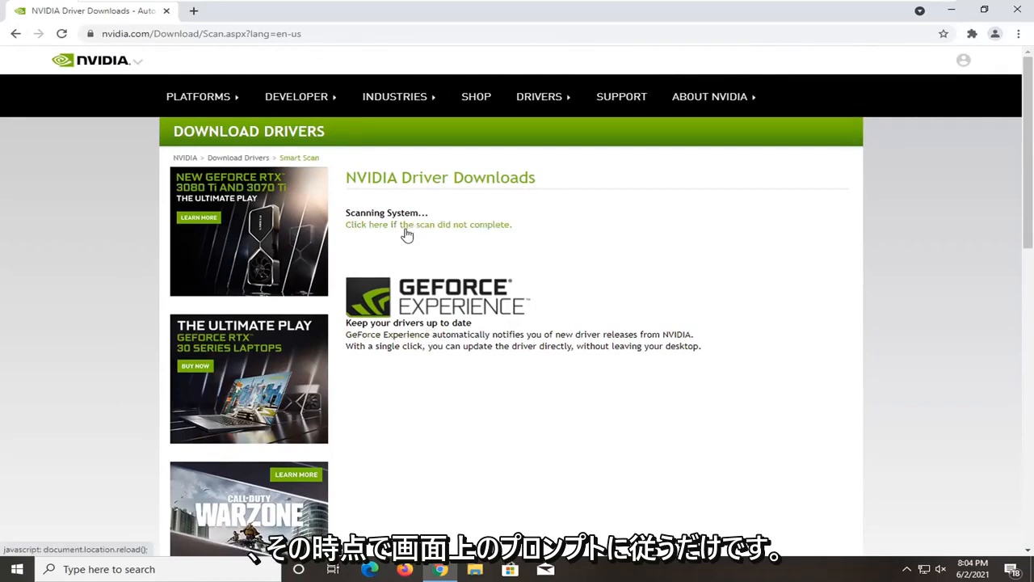